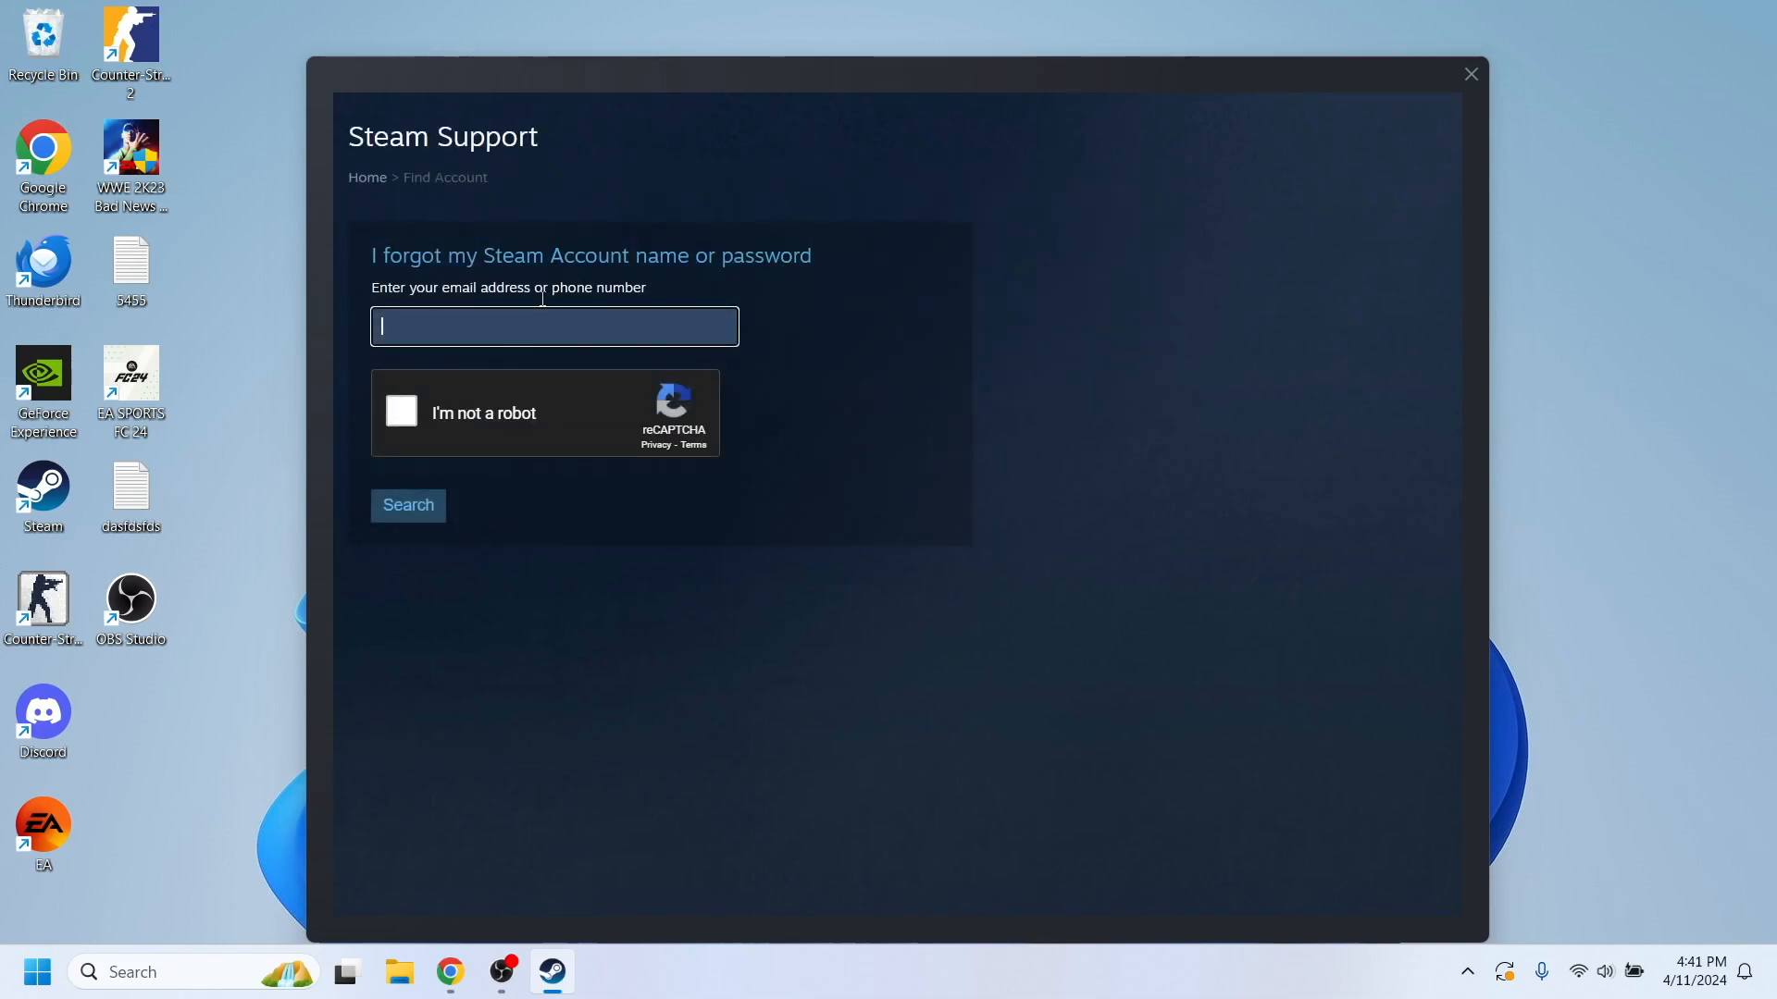
mouse_move(474, 304)
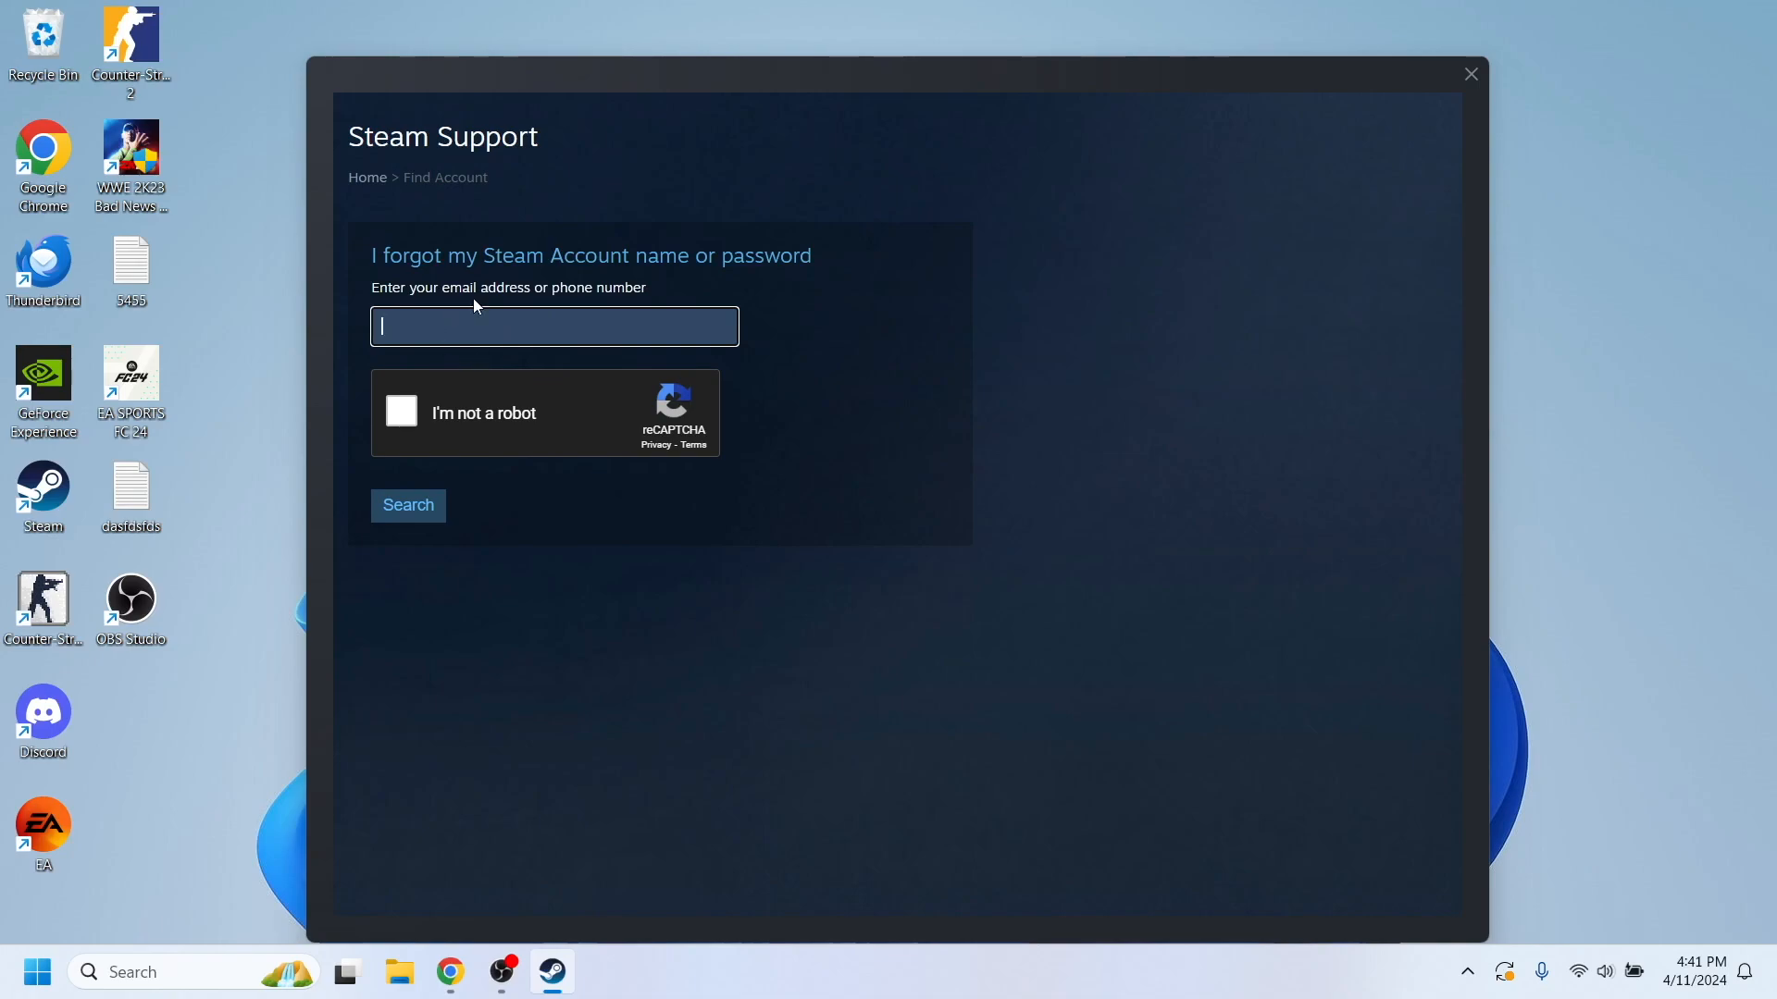
Enter the account email address beginning 'tipmeis' in the Find Account field
type("tipmeis")
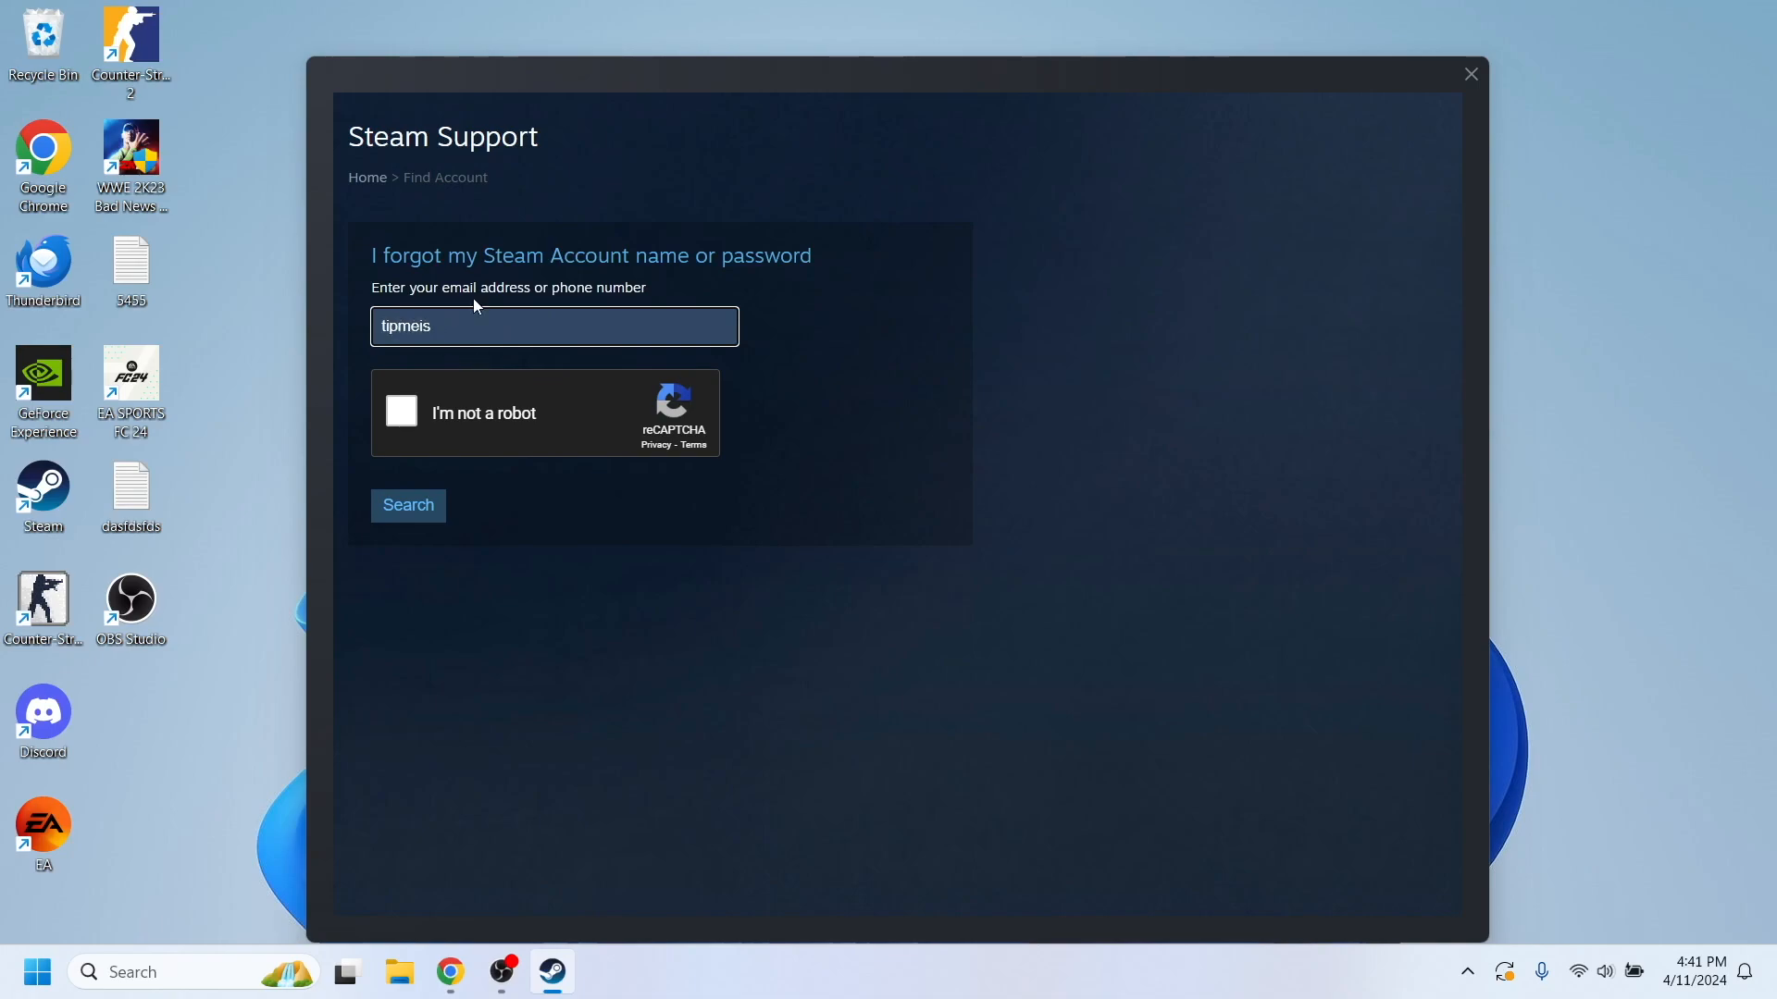
key("BackSpace")
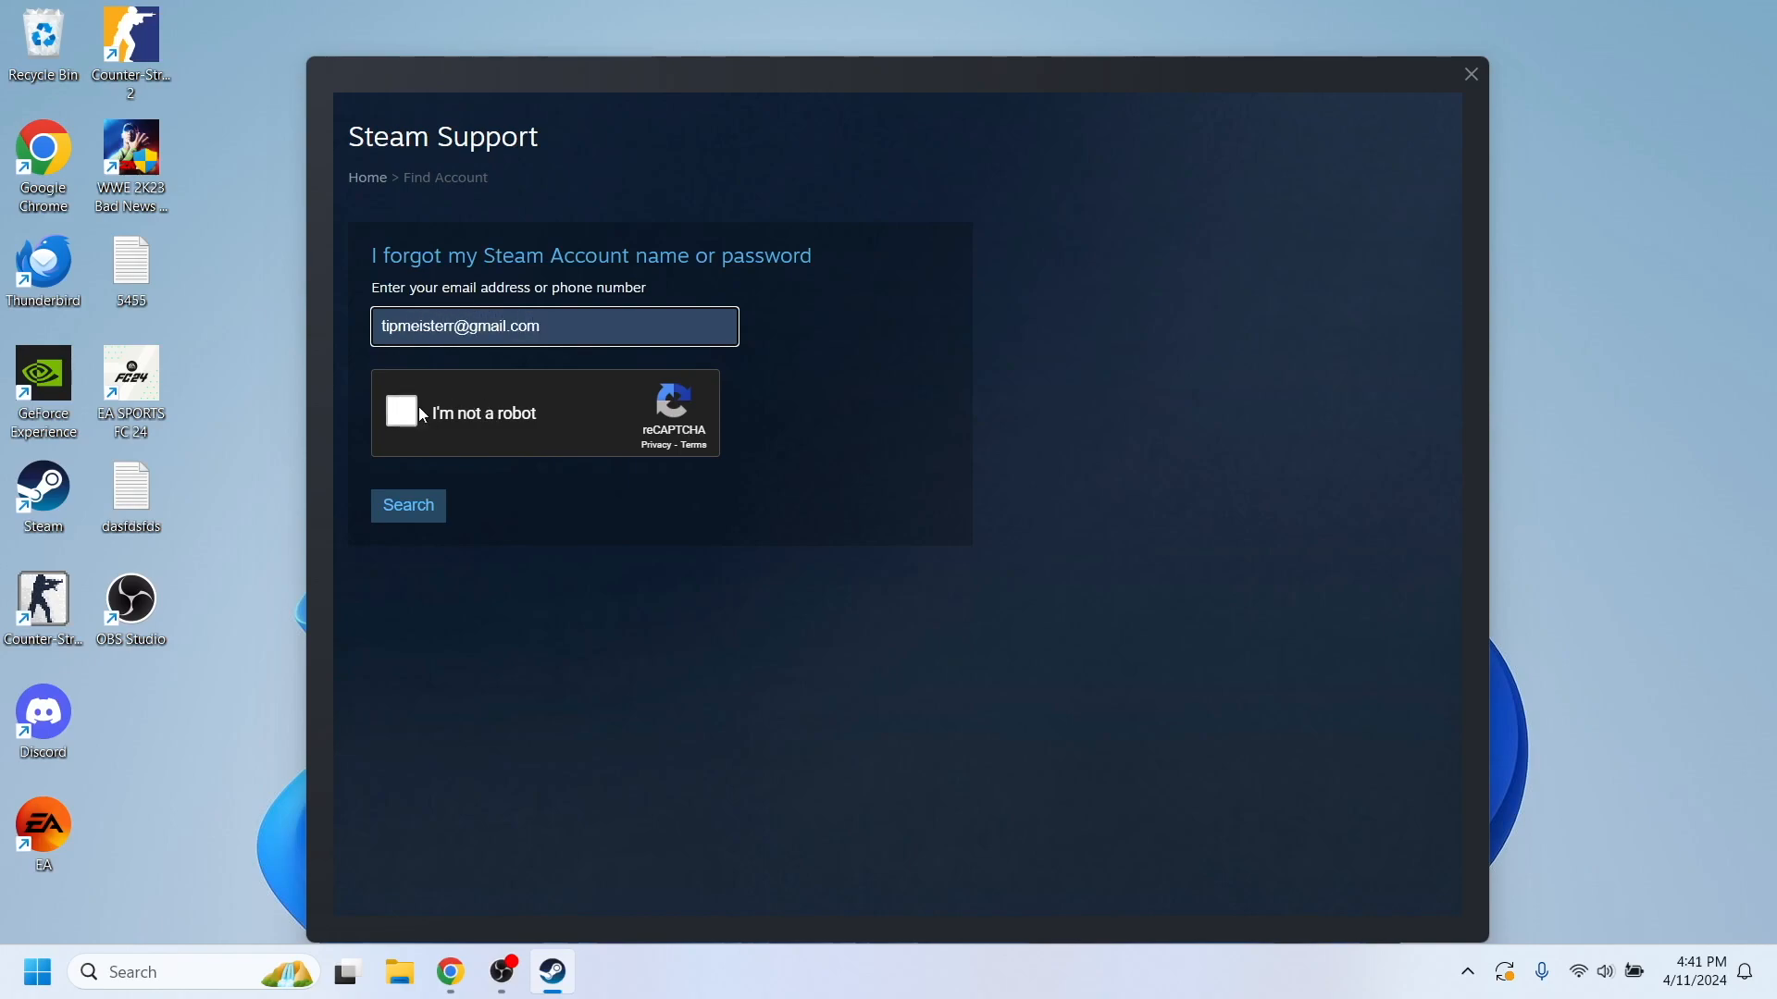
Complete the reCAPTCHA car-image check and search for the account
left_click(400, 411)
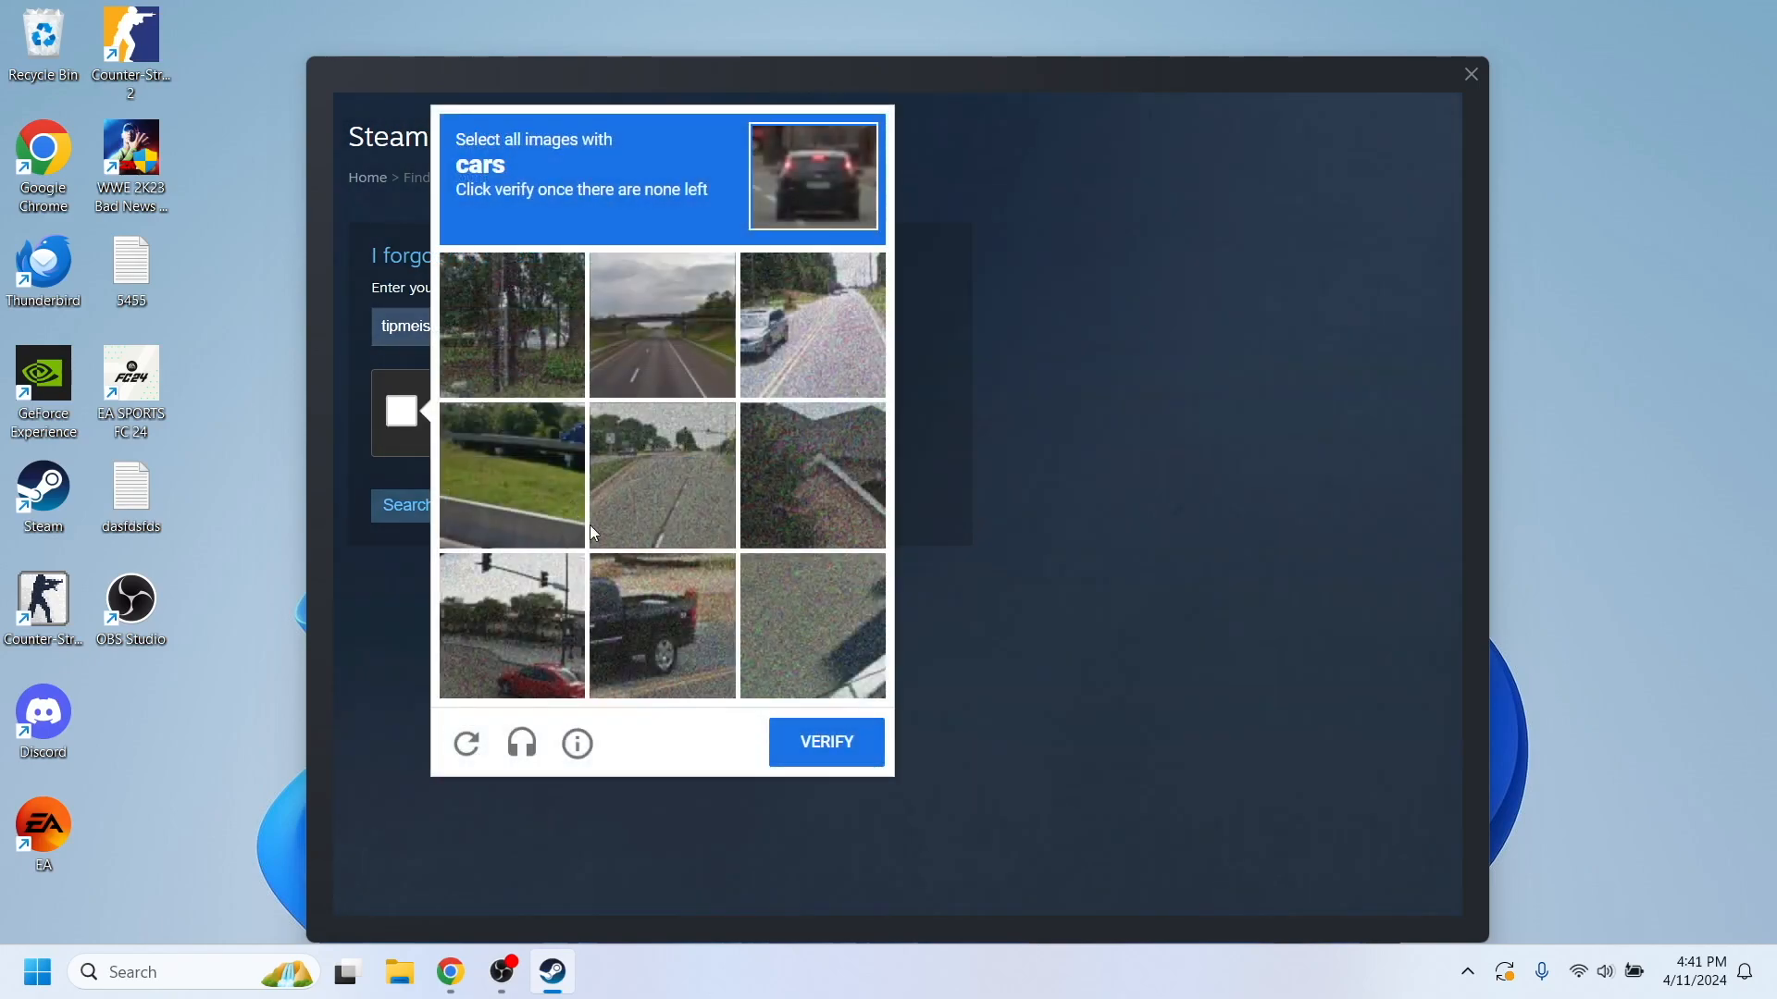
left_click(811, 324)
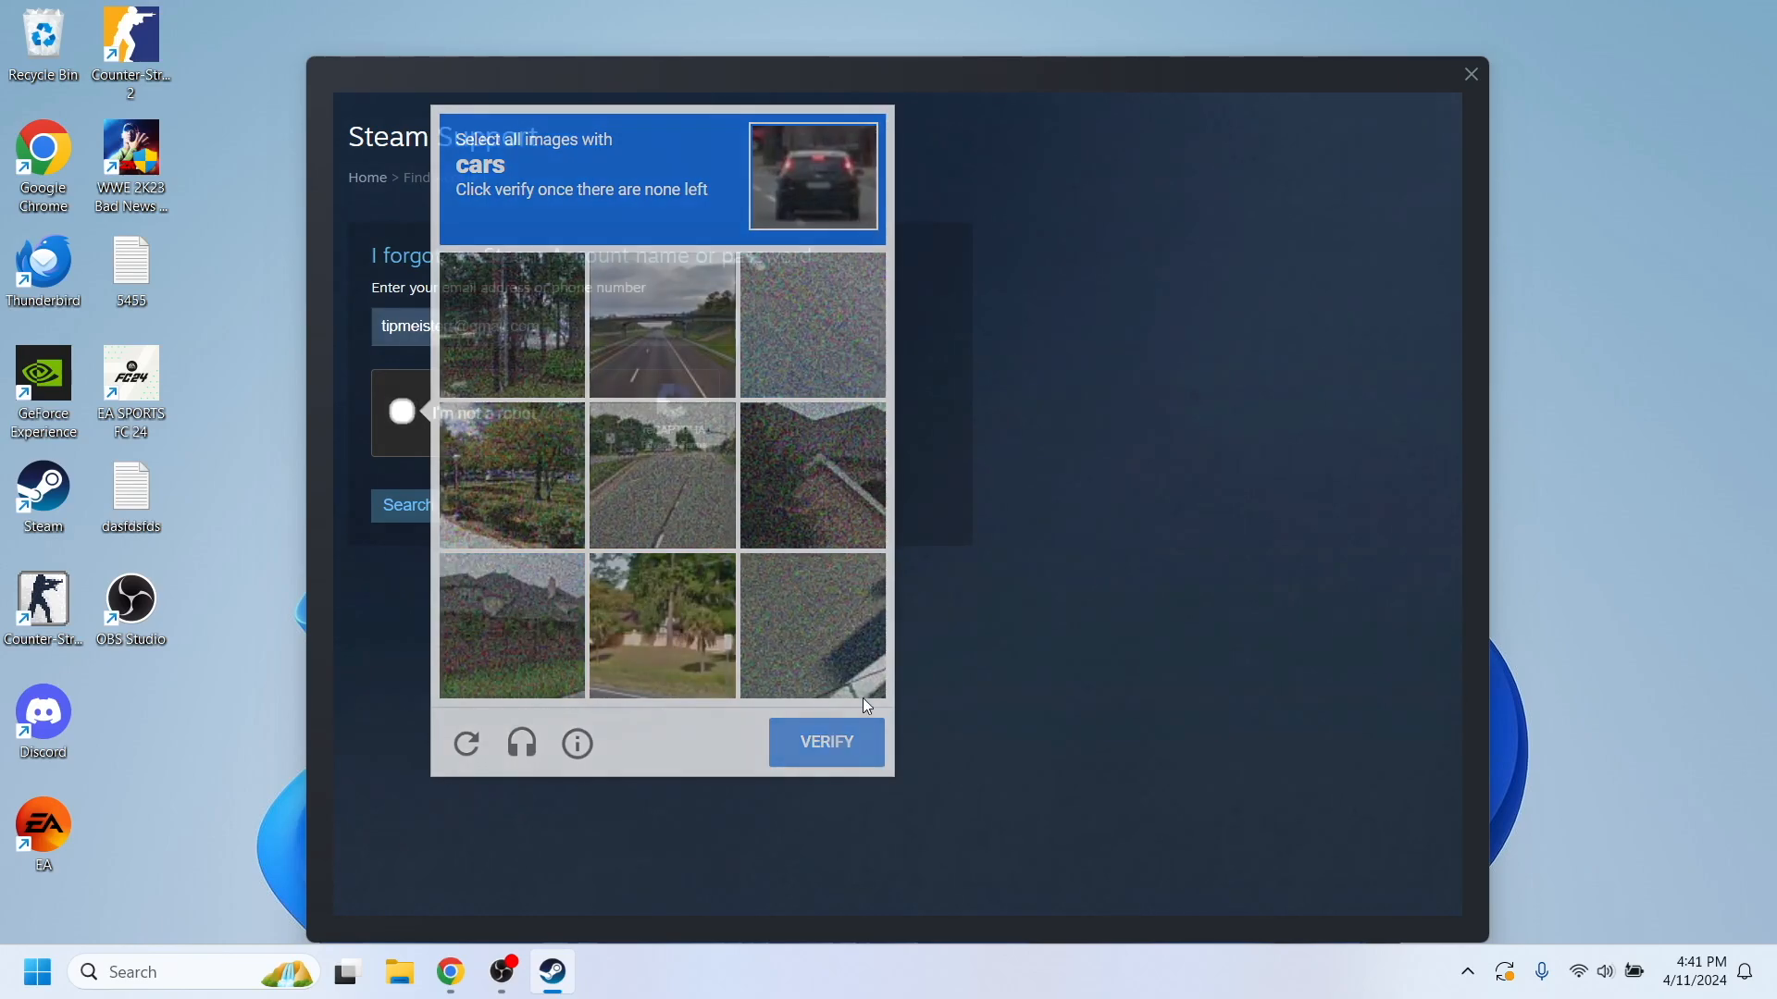
left_click(826, 742)
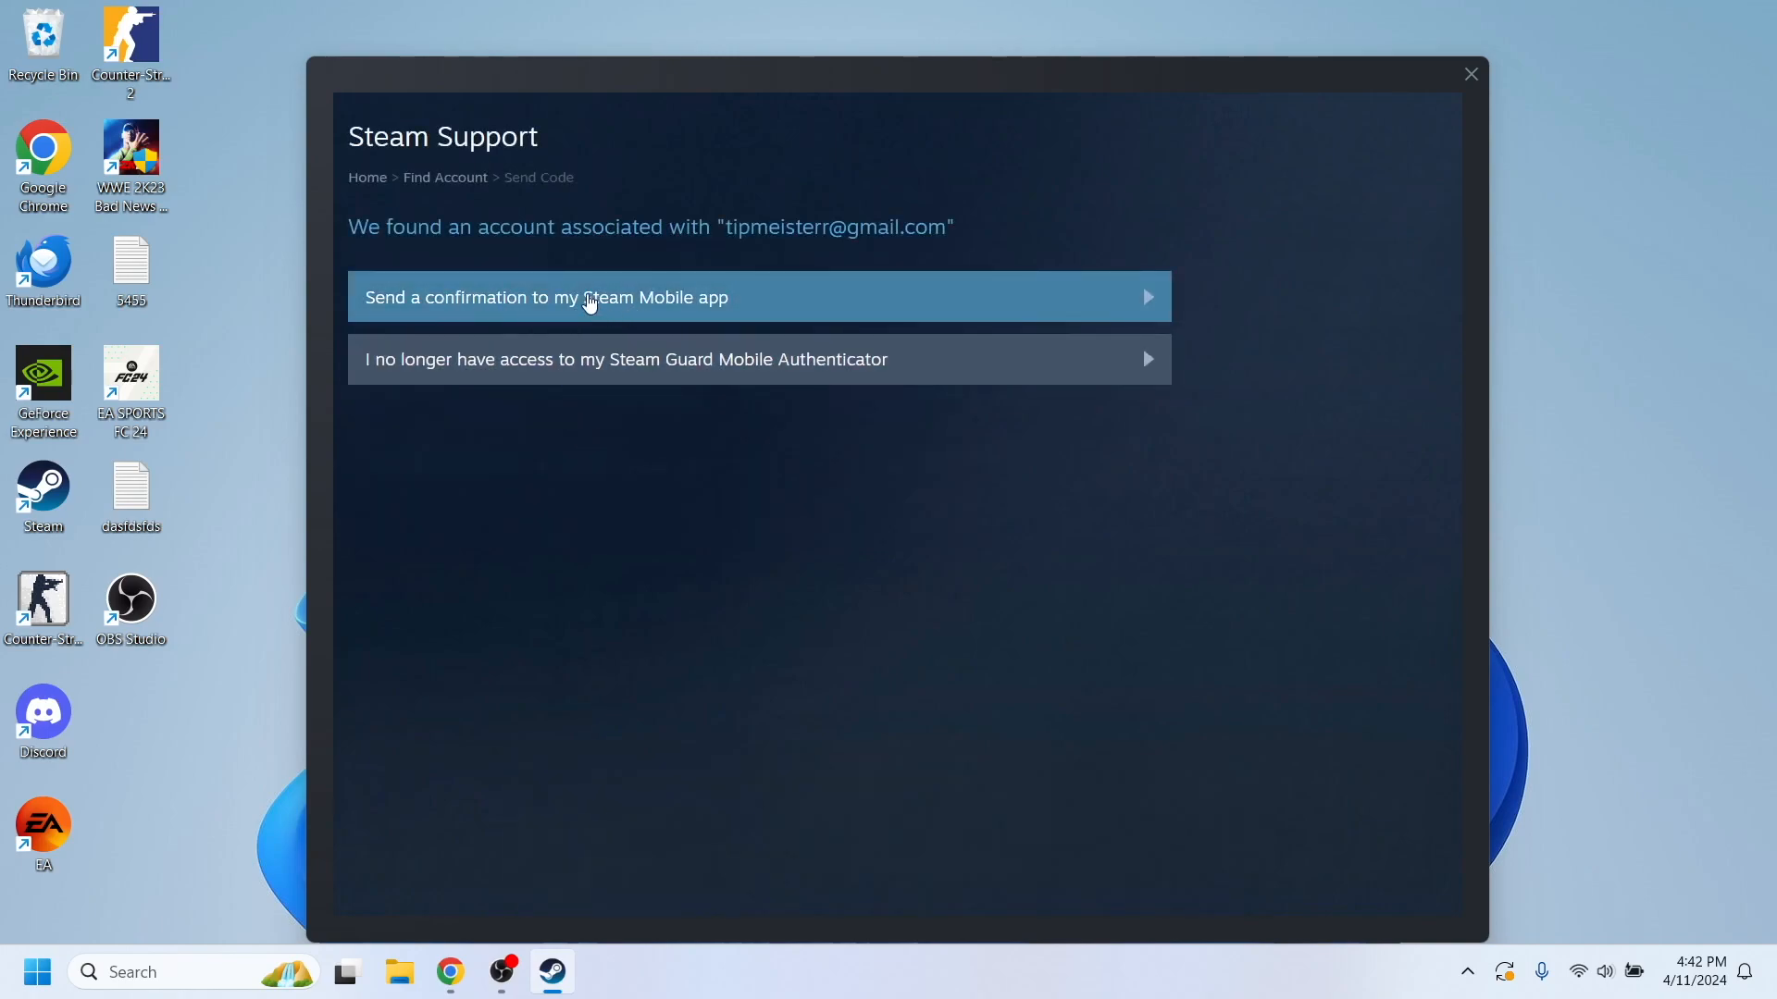
mouse_move(612, 359)
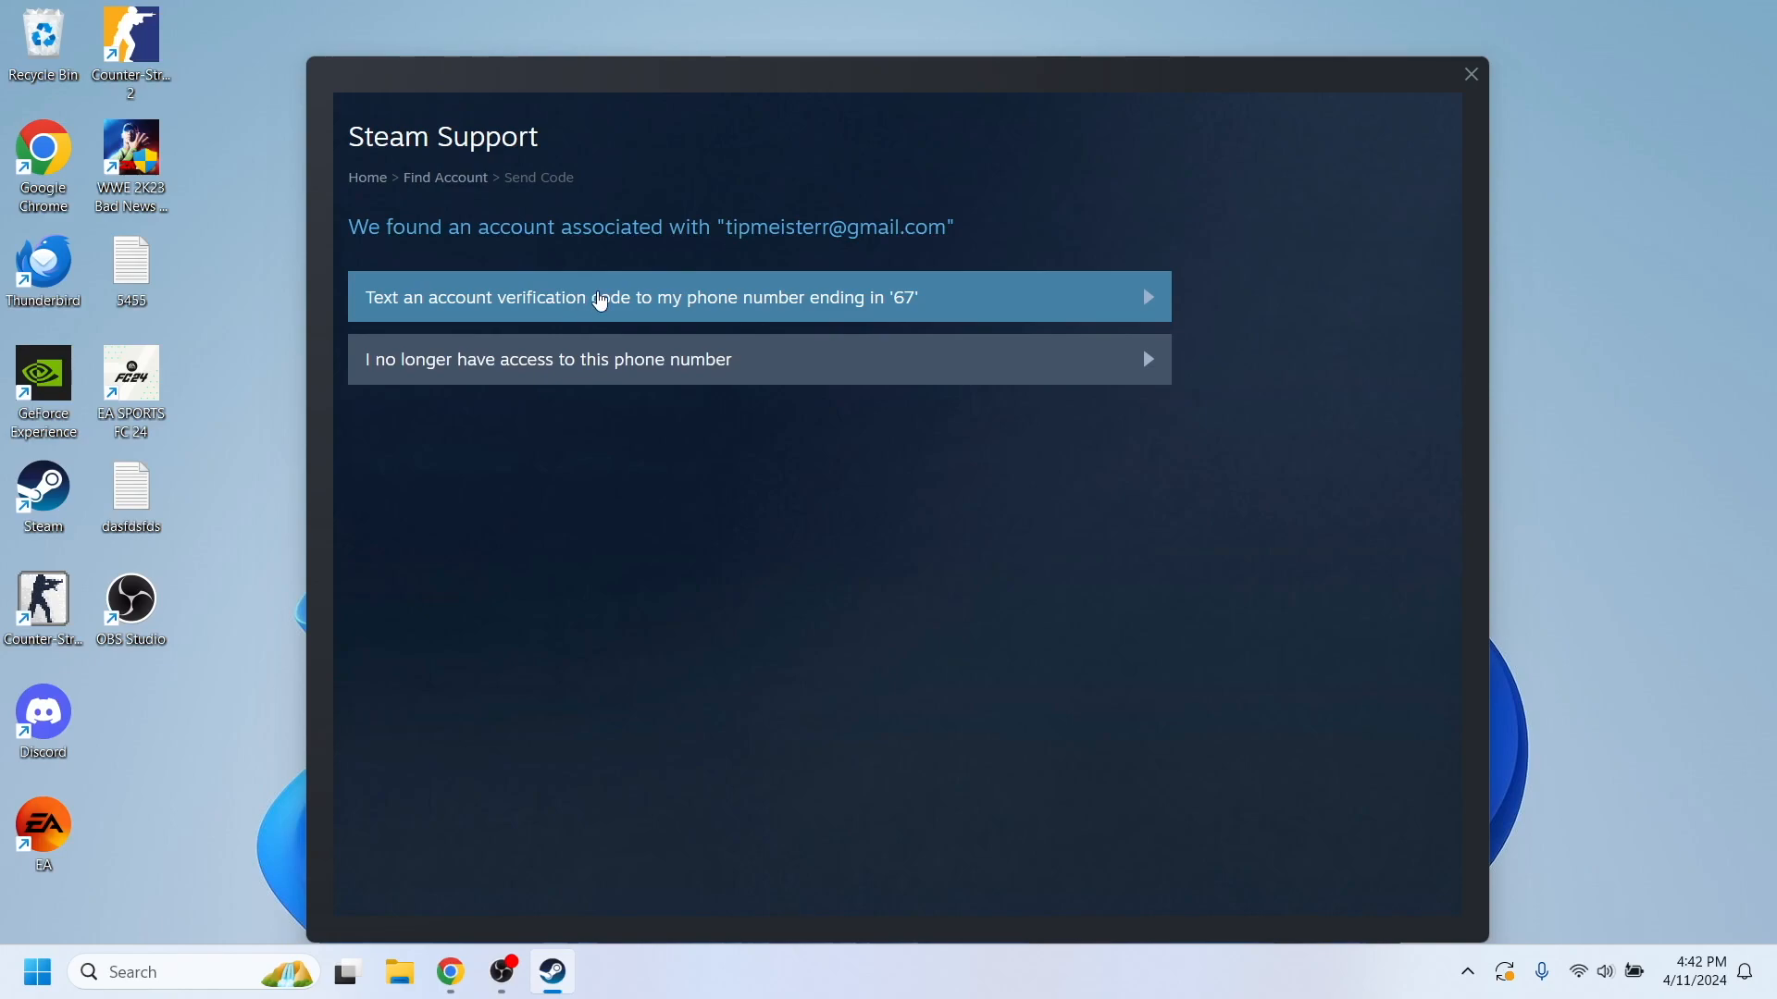
Choose to text a verification code to the phone number ending in 67
left_click(756, 297)
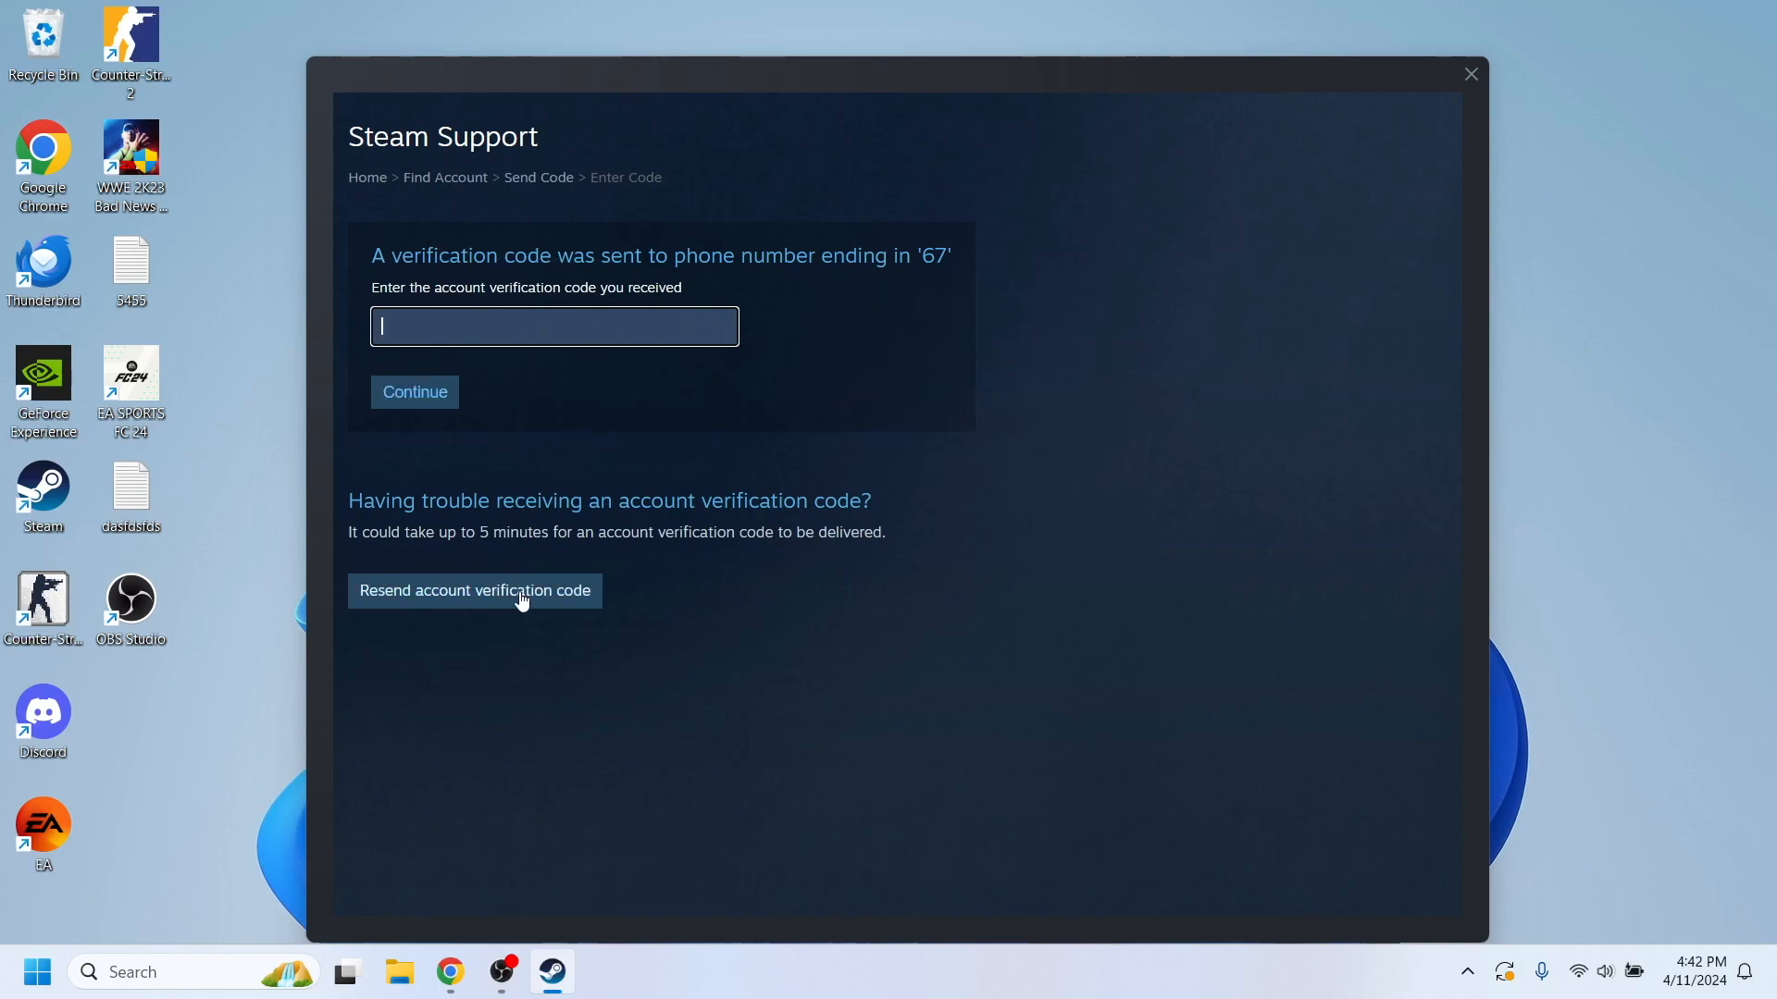
mouse_move(828, 193)
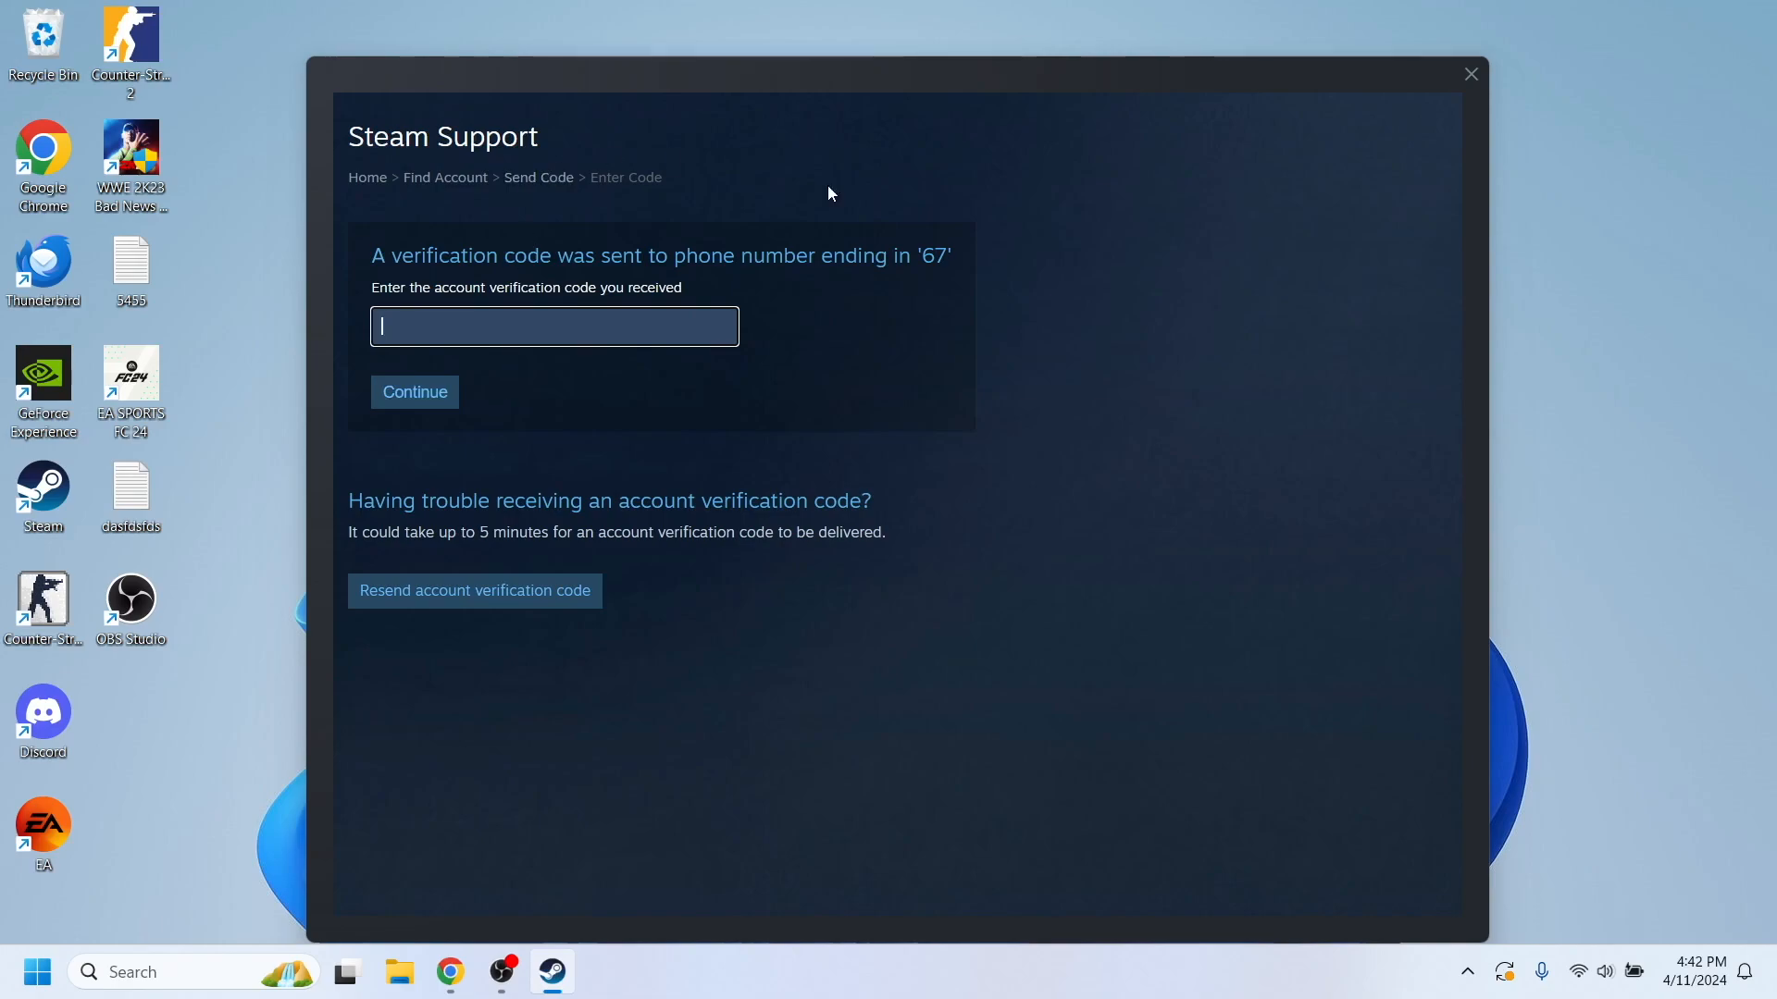
mouse_move(1013, 579)
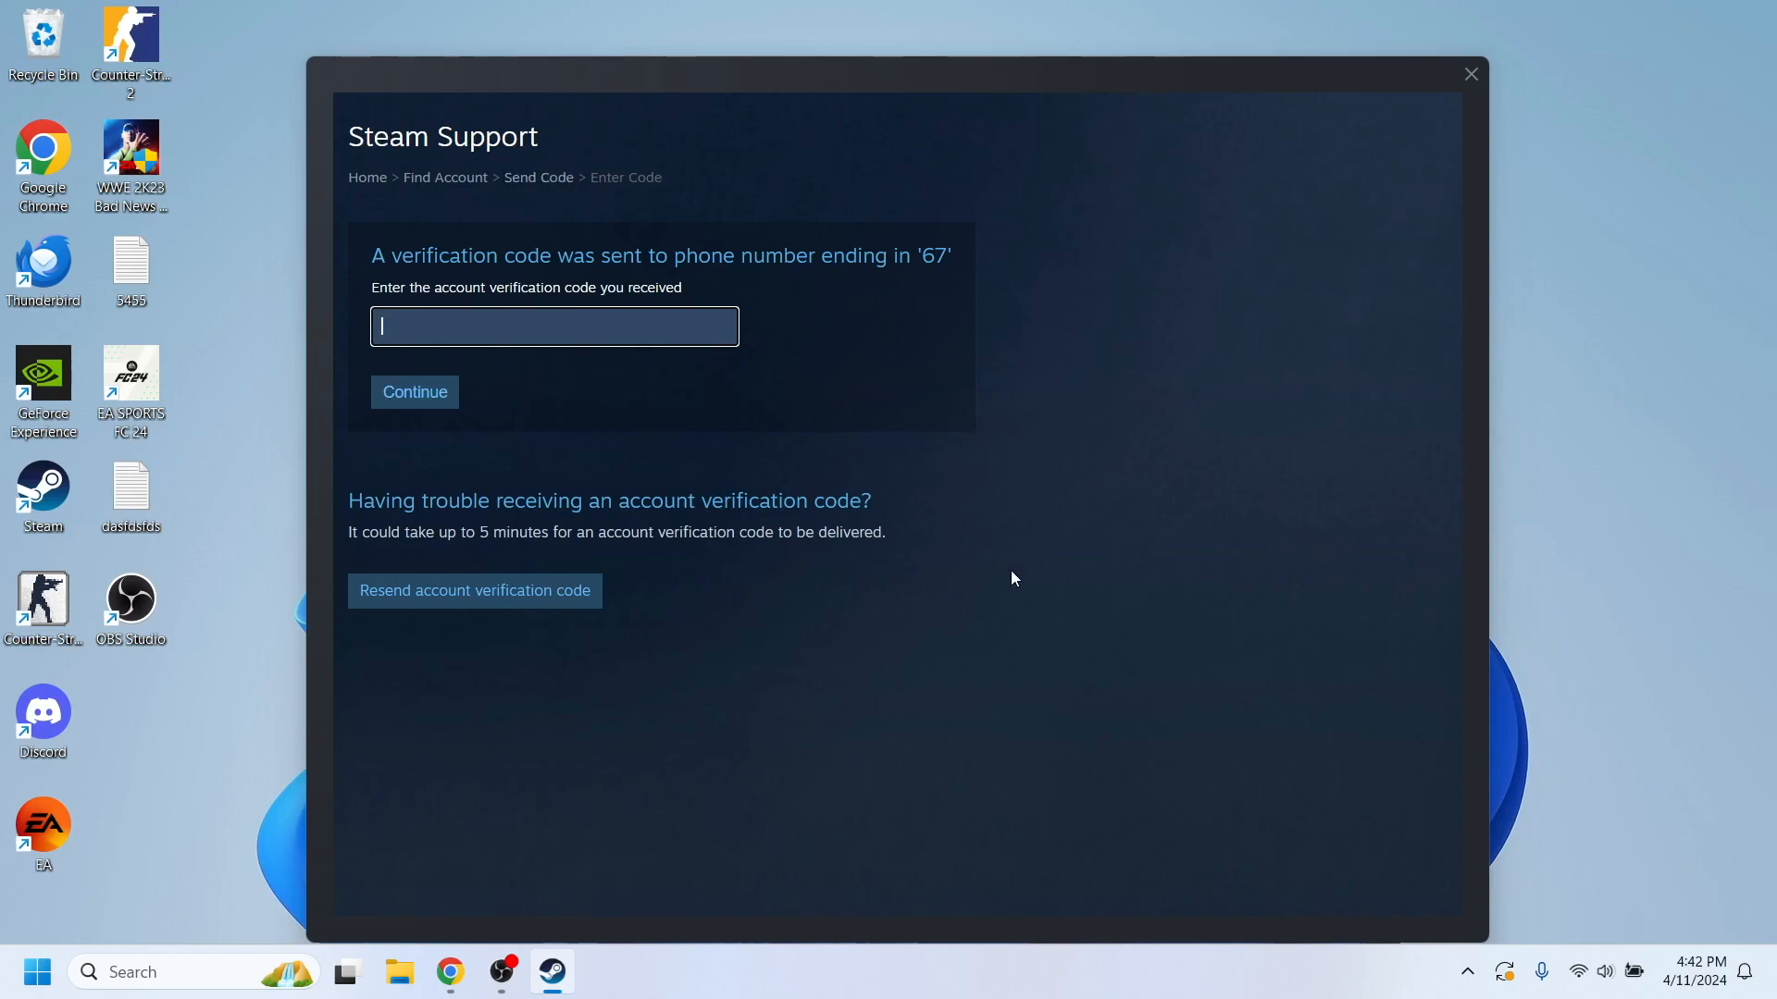
mouse_move(855, 500)
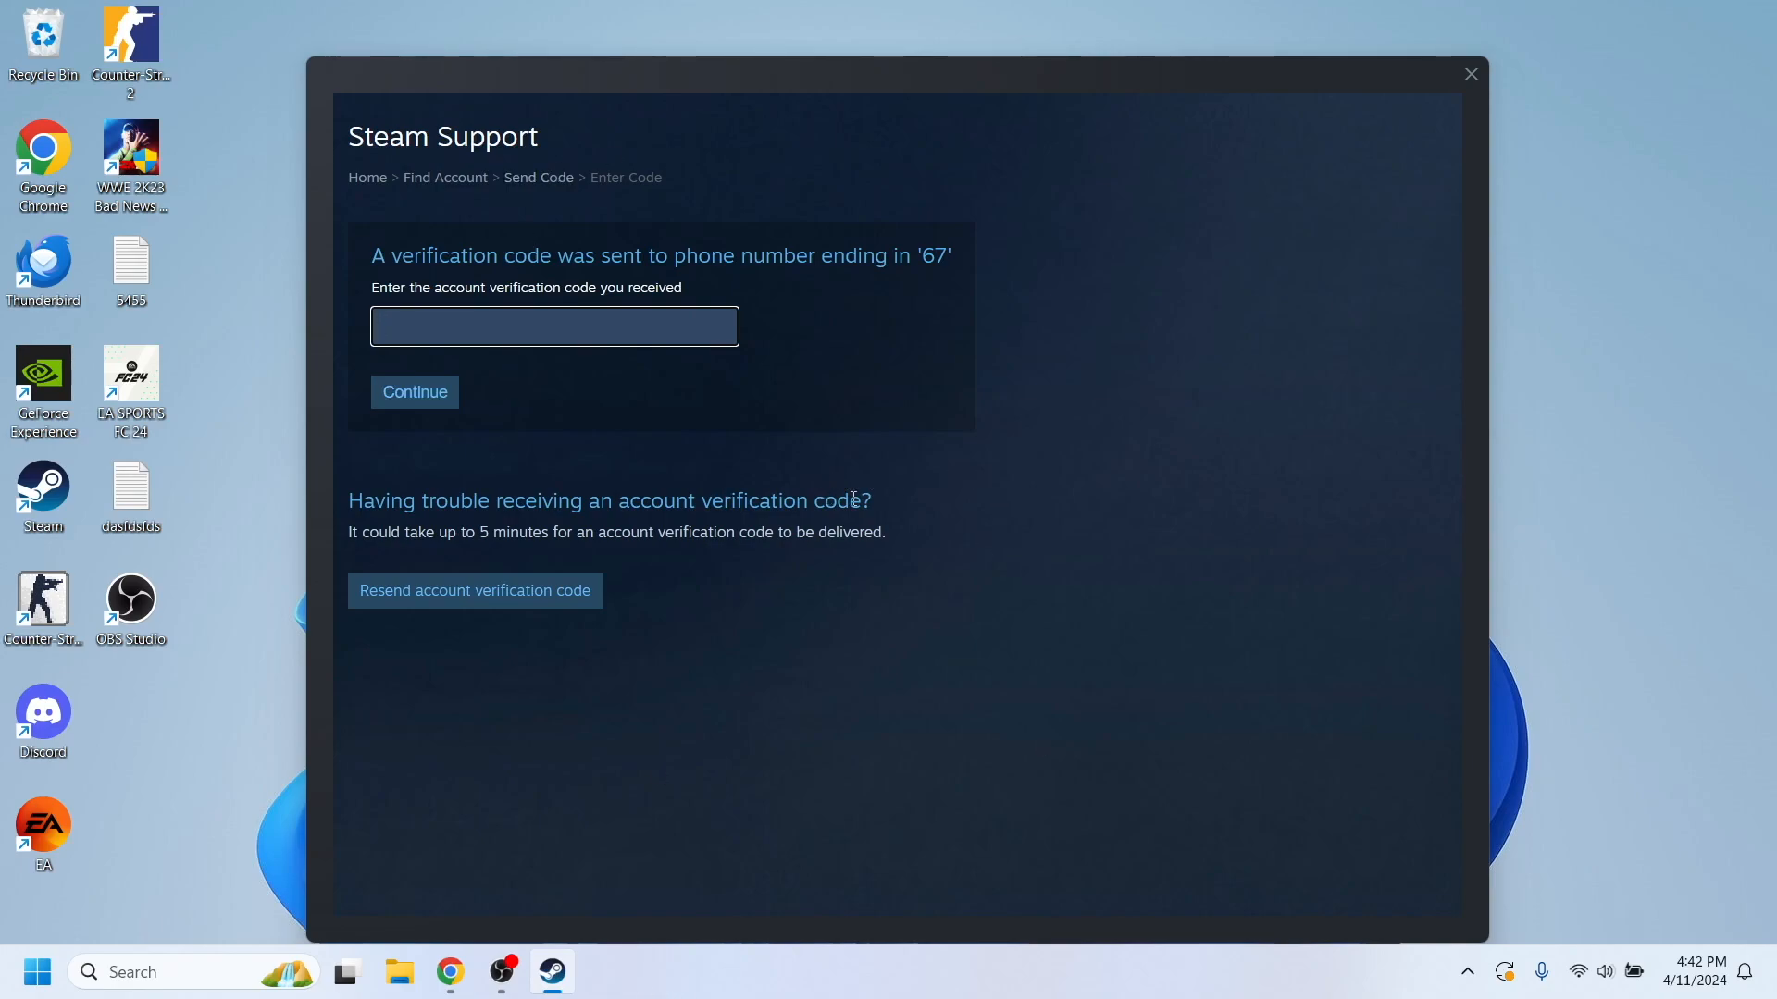